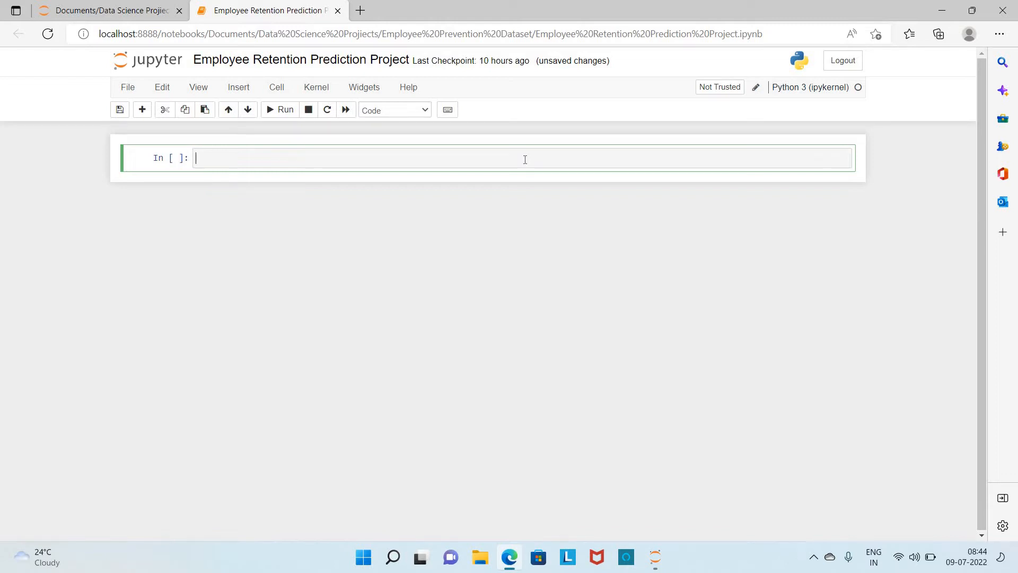
# - Write 'import pandas as pd' and 'import numpy as np' in the first cell
pyautogui.write('import pan')
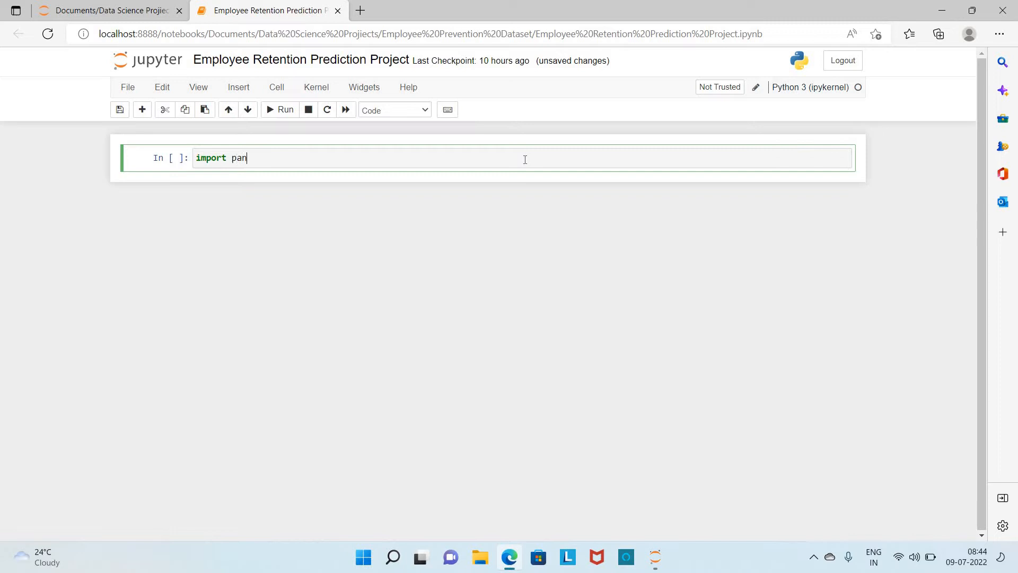
pyautogui.write('das')
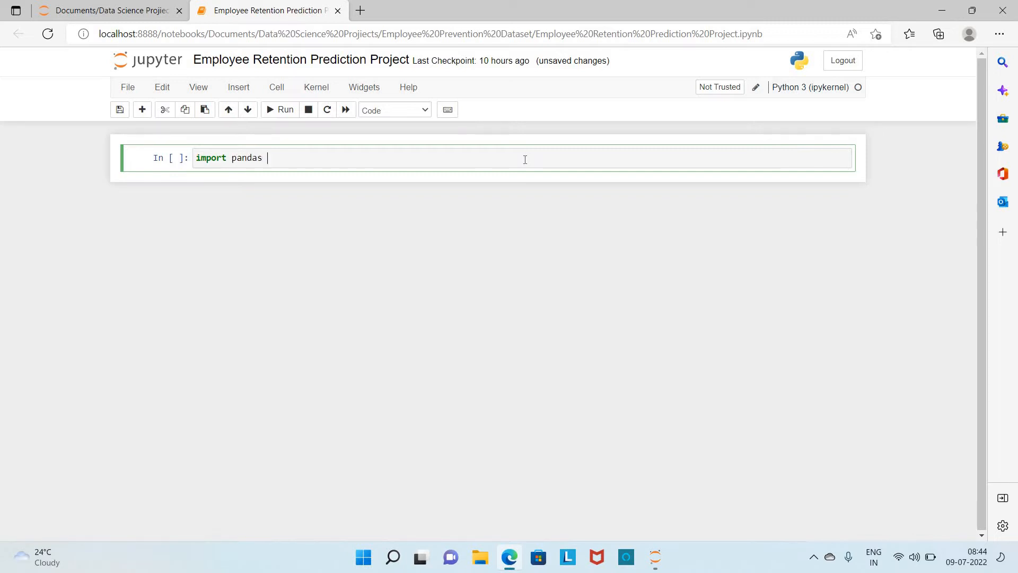
pyautogui.write('as pd')
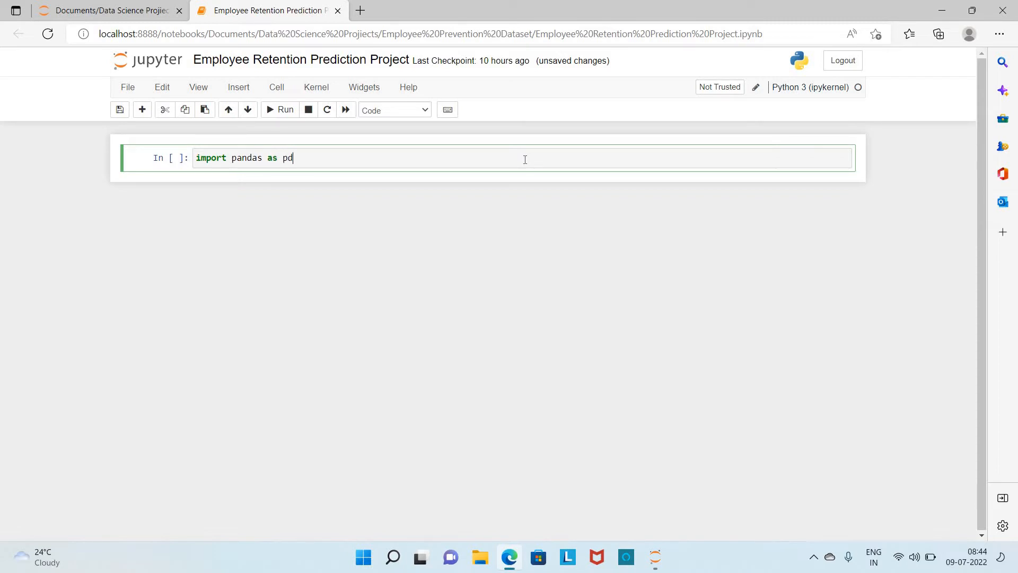
pyautogui.write('import nu')
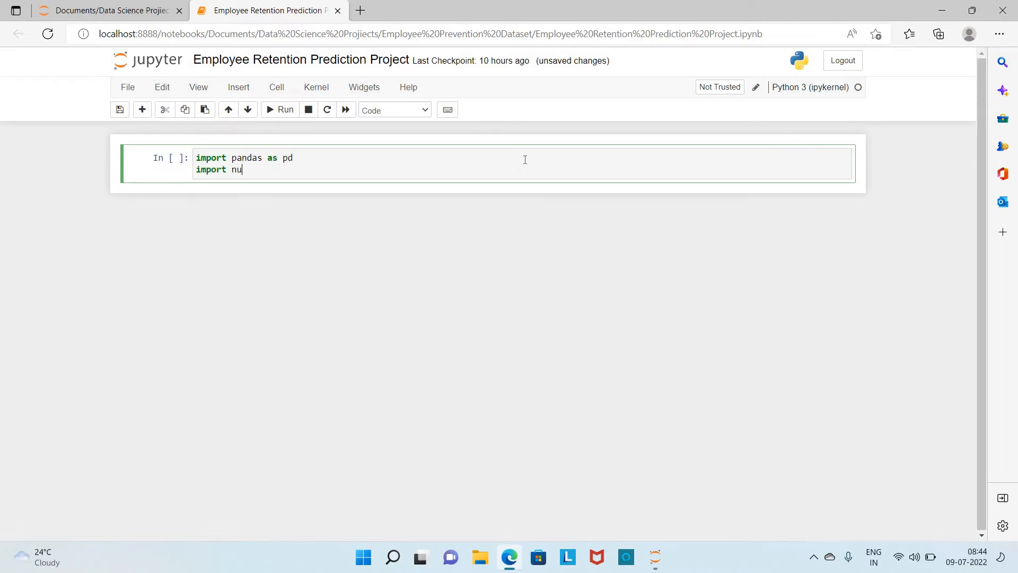
pyautogui.write('mpy')
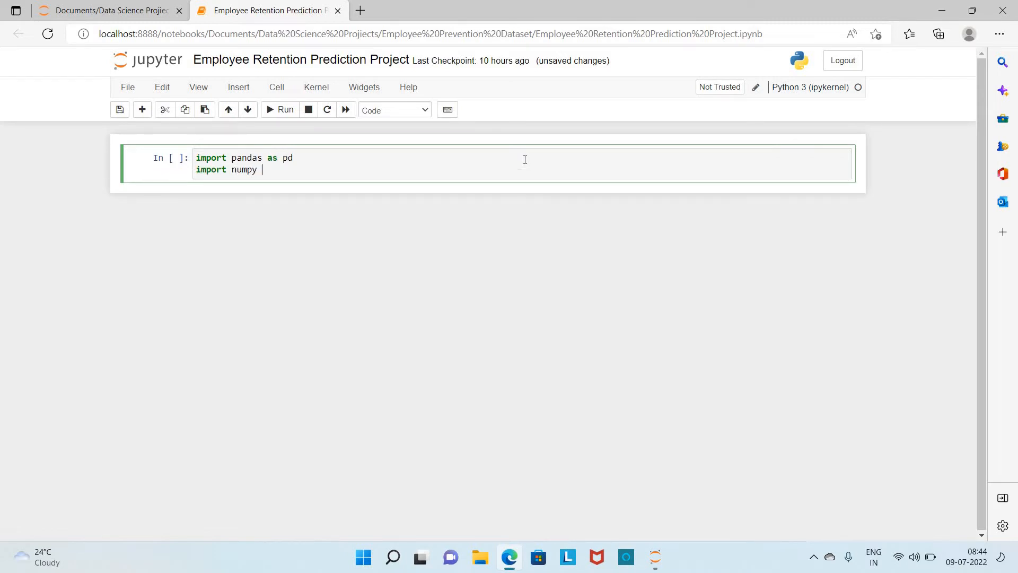
pyautogui.write('as')
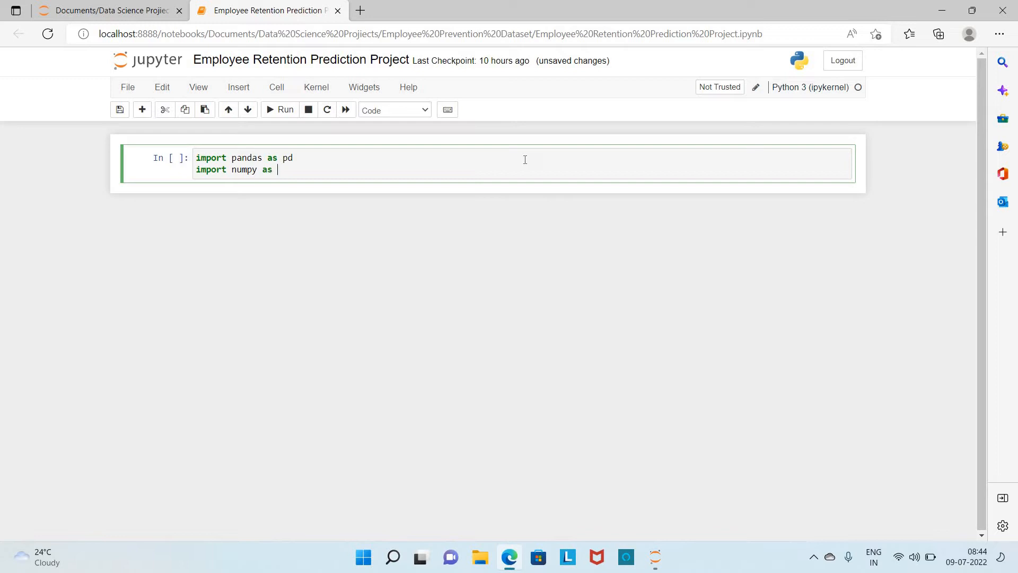
pyautogui.write('np')
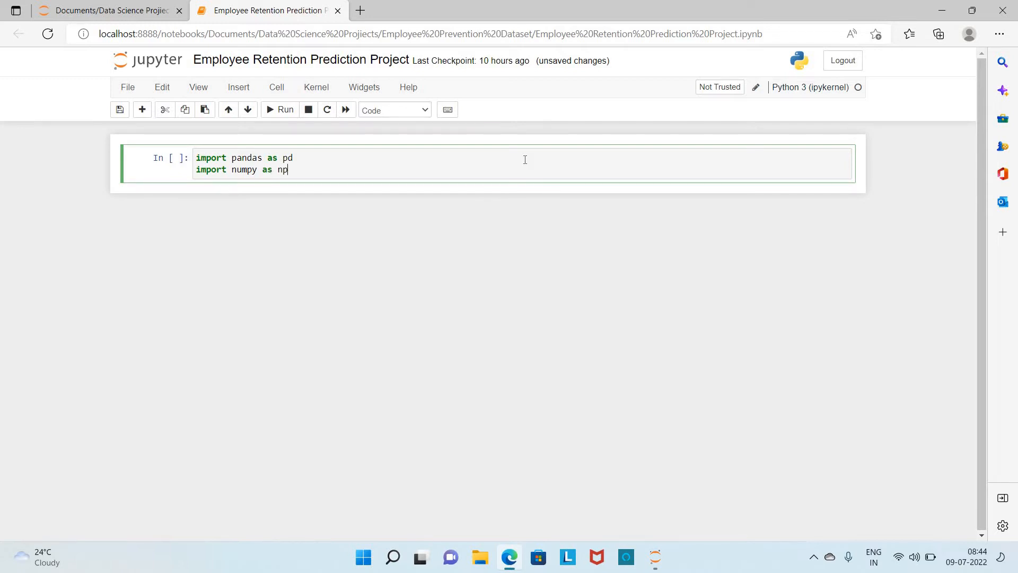
# - Add 'import matplotlib.pyplot as plt' and 'import seaborn as sns' to the same cell
pyautogui.write('imp')
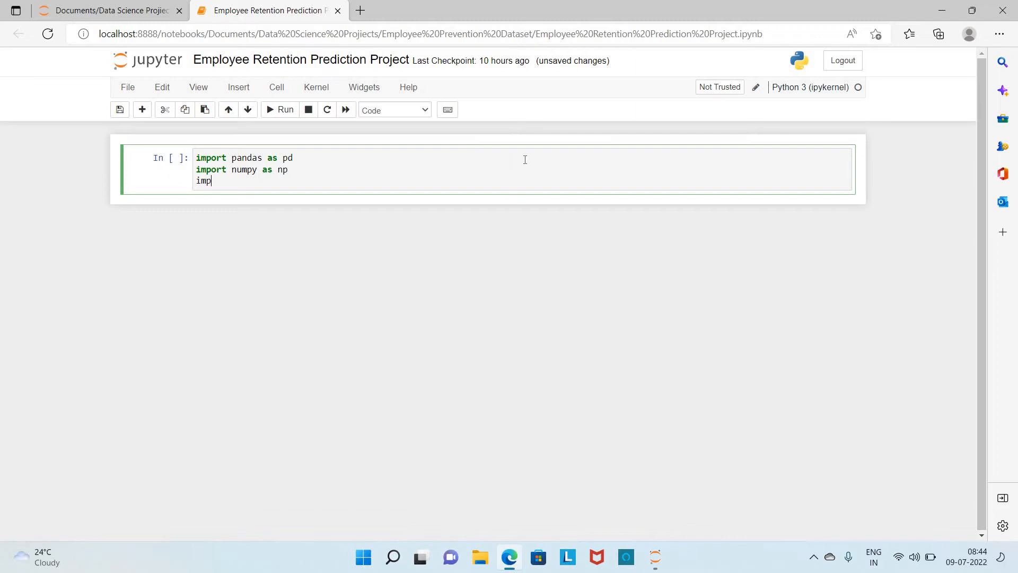
pyautogui.write('ort mapt')
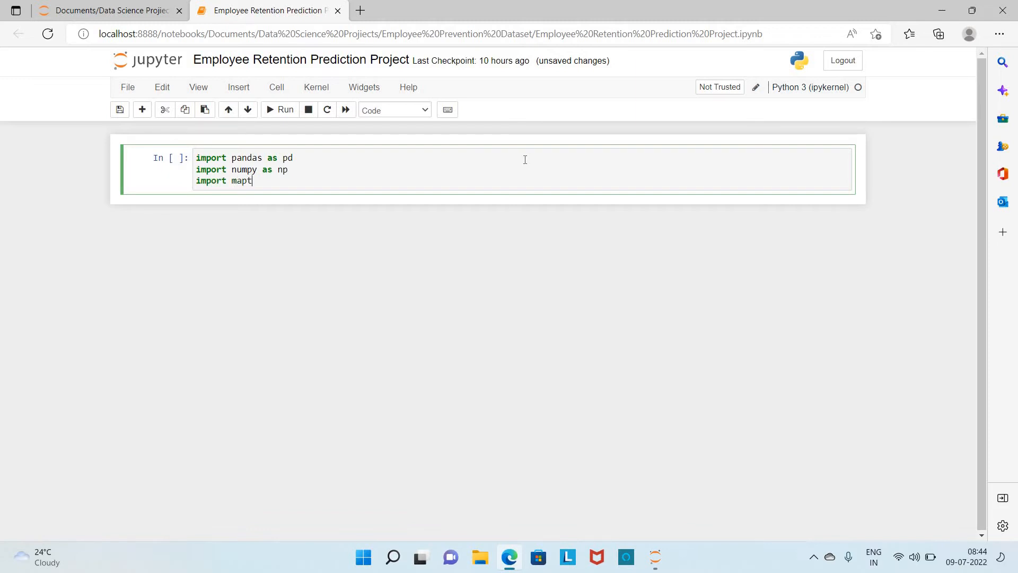
pyautogui.write('l')
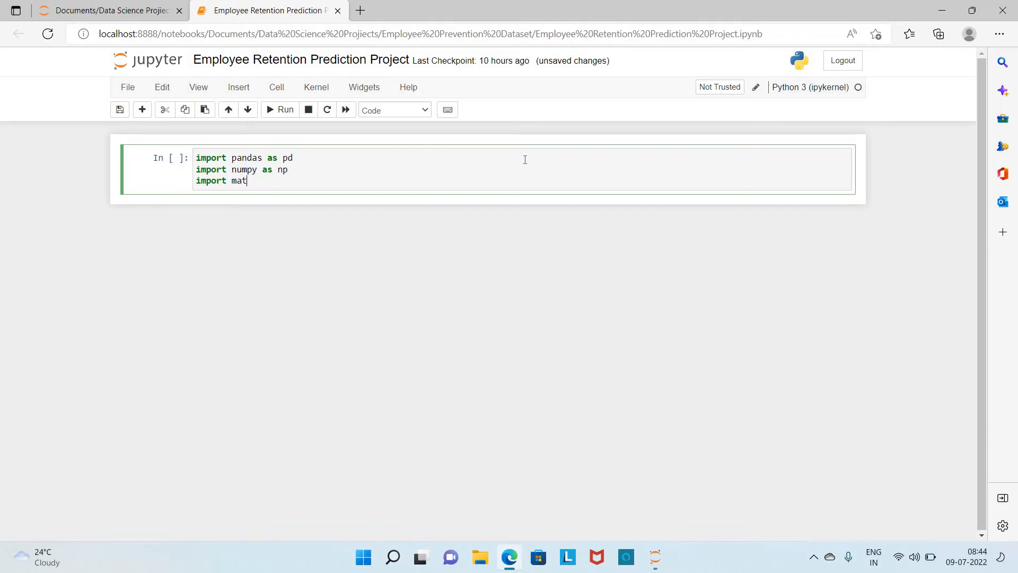
pyautogui.write('plotlib')
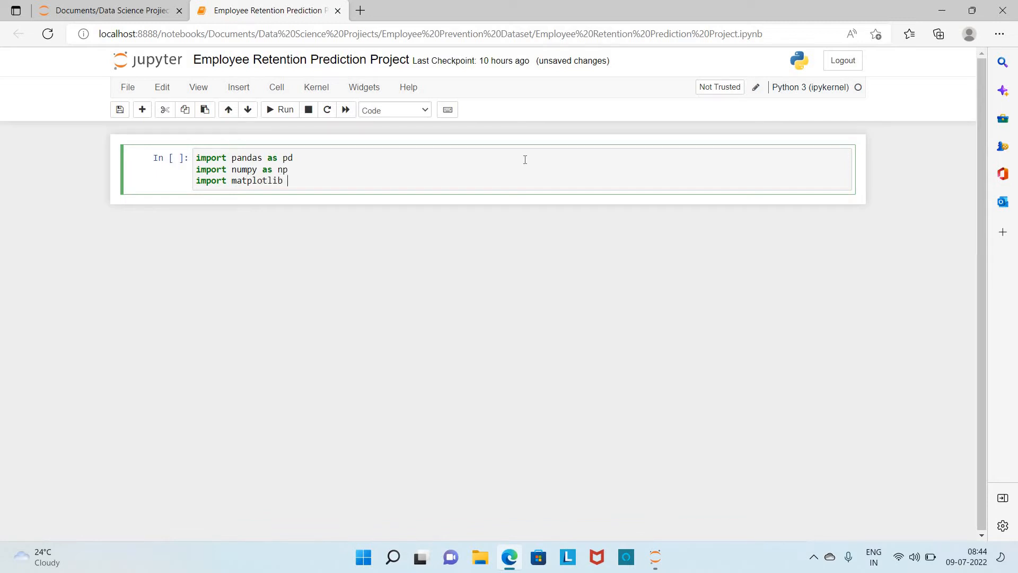
pyautogui.press('Backspace')
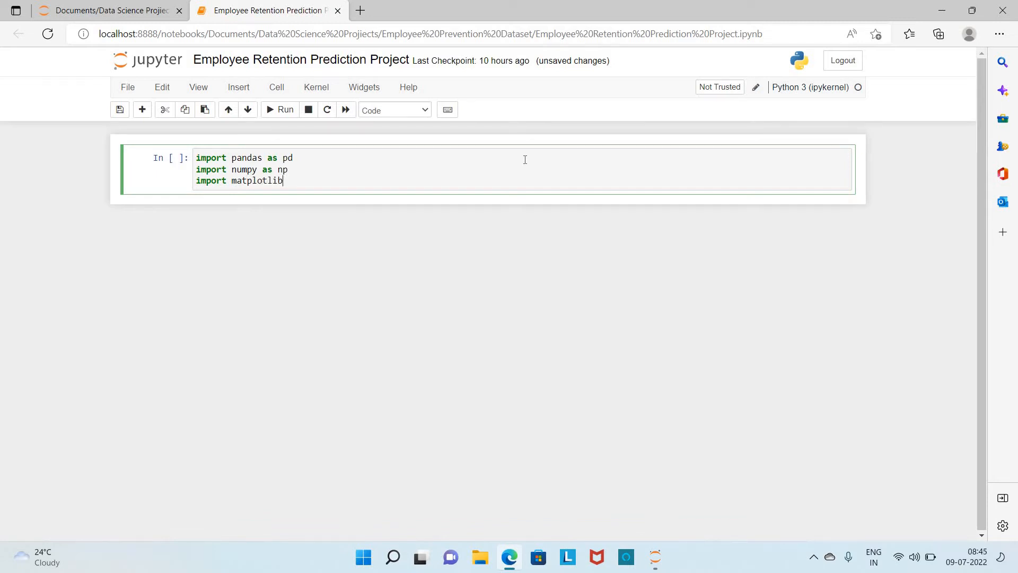
pyautogui.write('.pyplot')
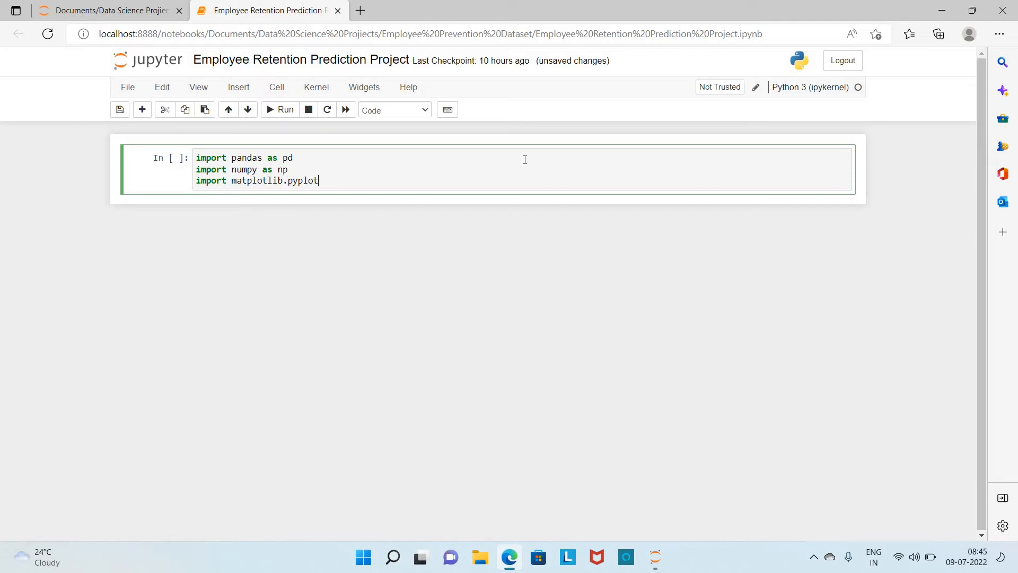
pyautogui.write('as plt')
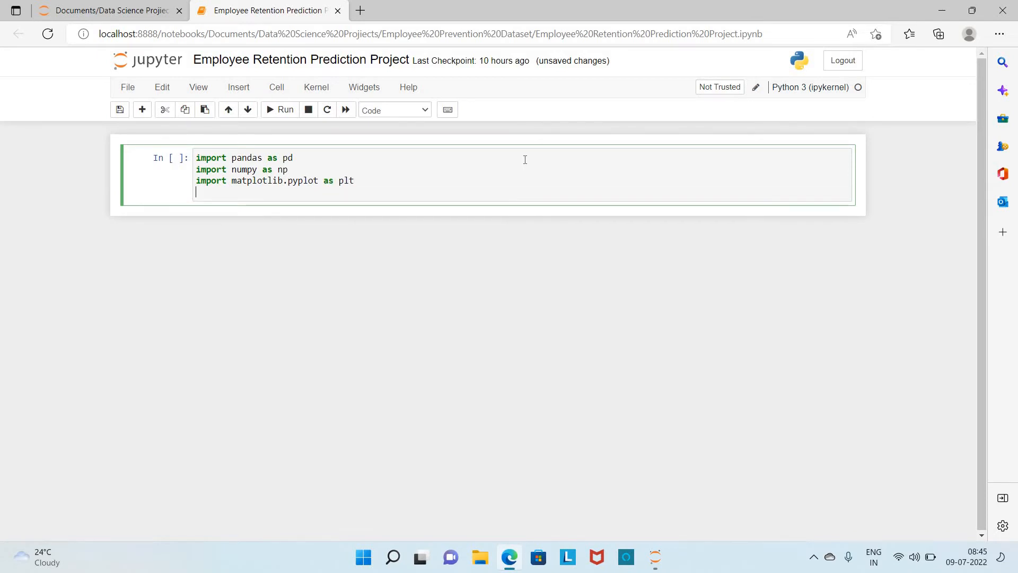
pyautogui.write('import')
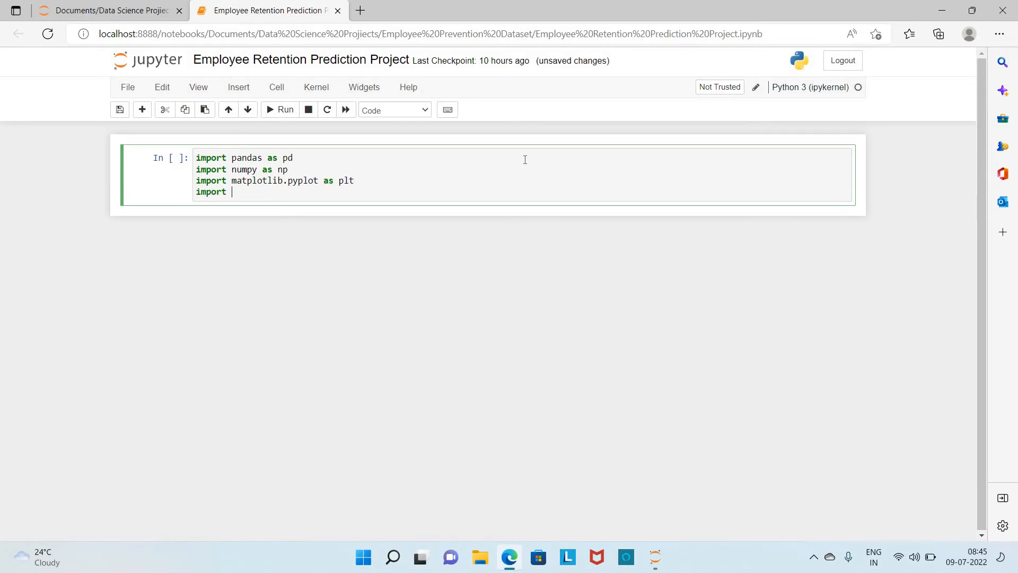
pyautogui.write('sea')
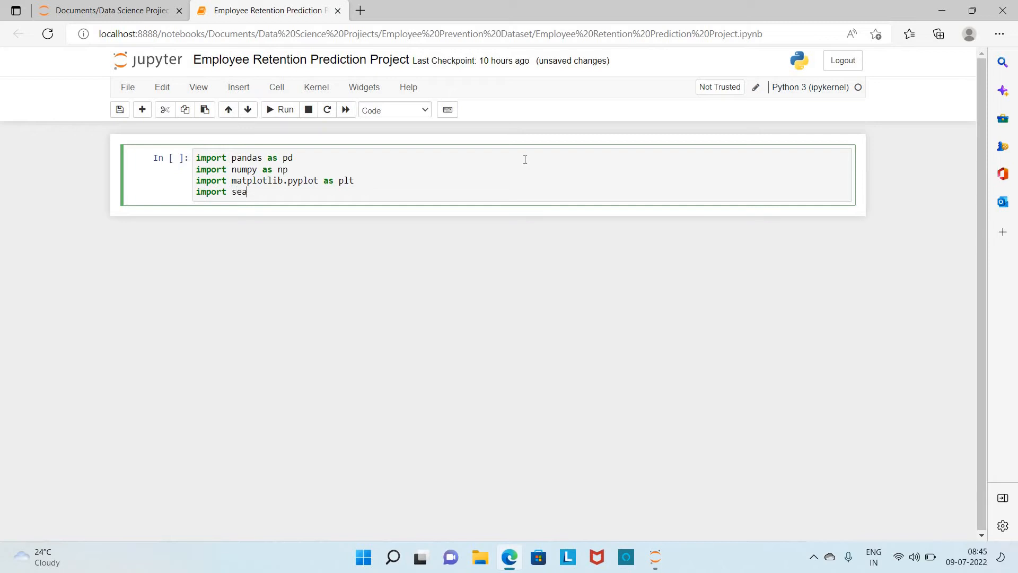
pyautogui.write('born')
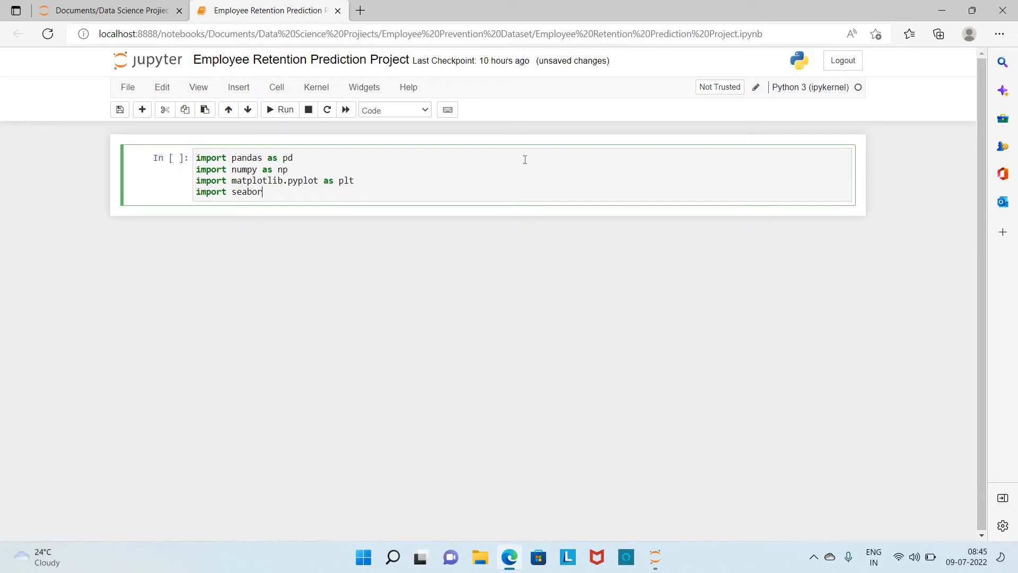
pyautogui.write('n')
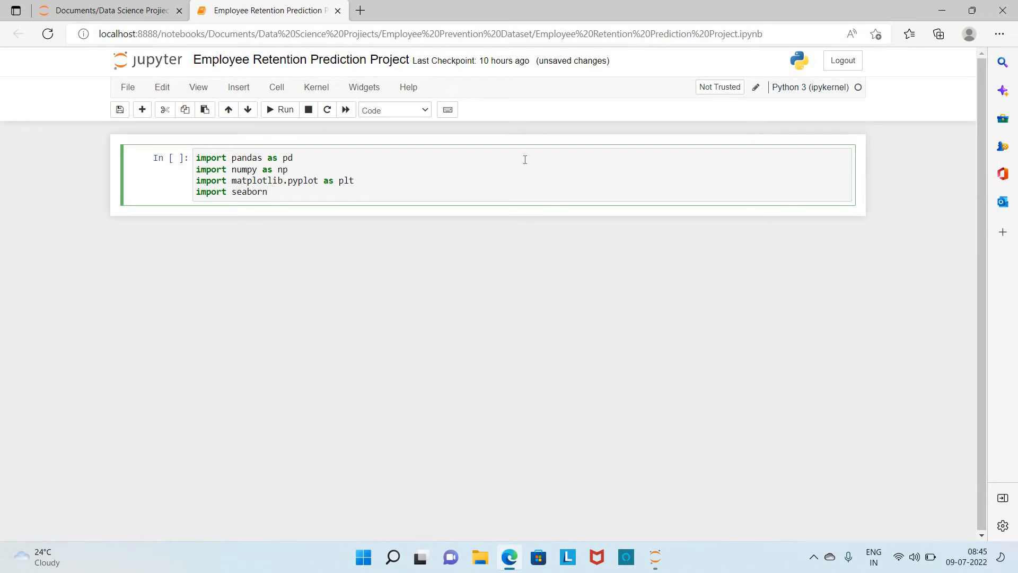
pyautogui.write('as sns')
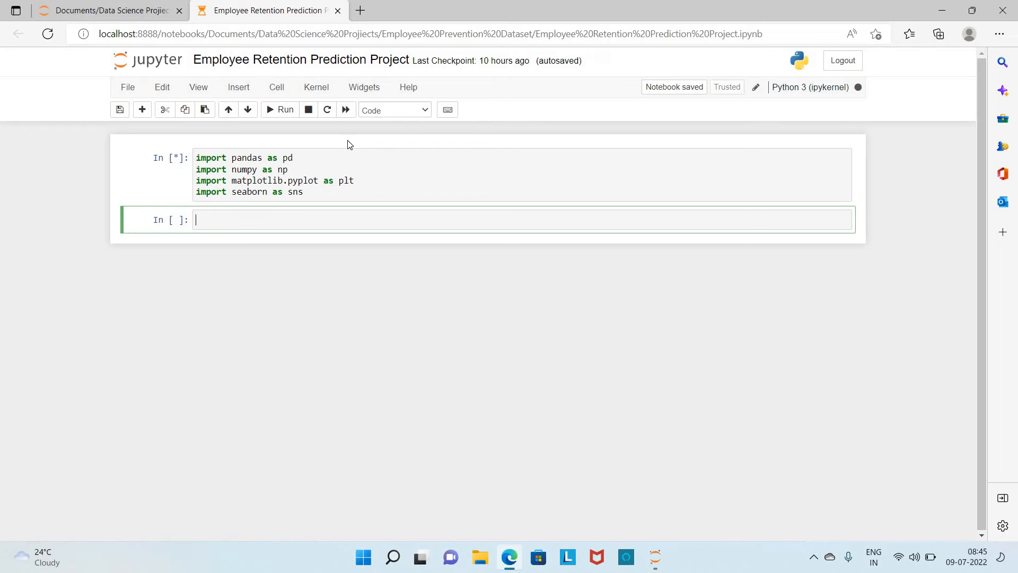
pyautogui.click(280, 109)
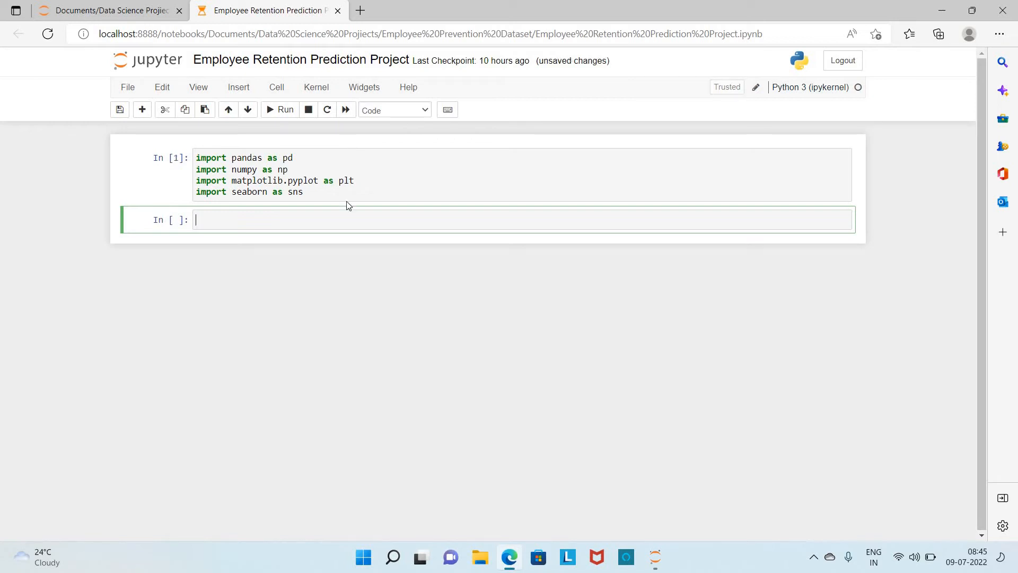
pyautogui.moveTo(300, 223)
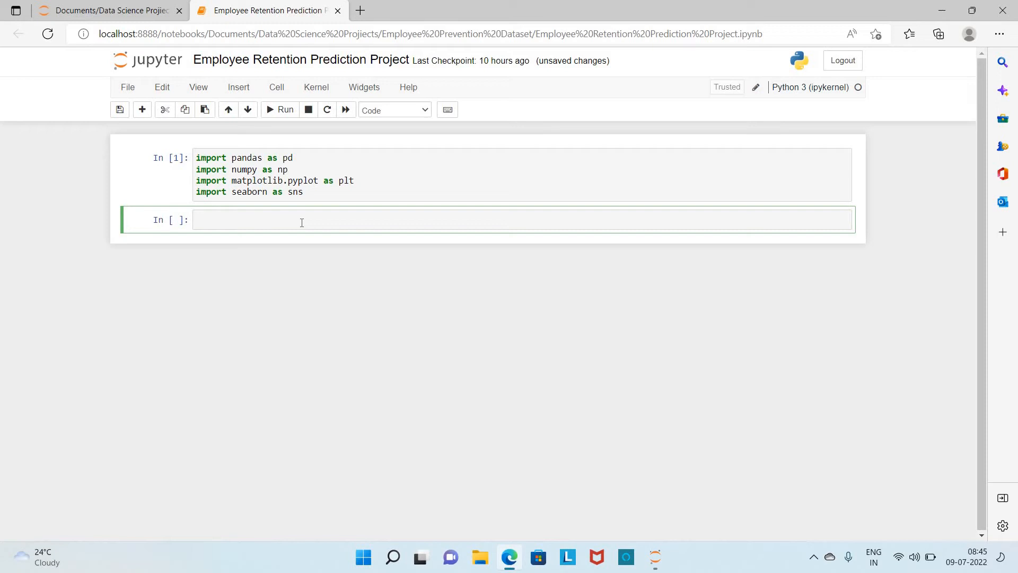
# - Write data=pd.read_csv('hr_data.csv') in the second cell
pyautogui.write('data=pd.')
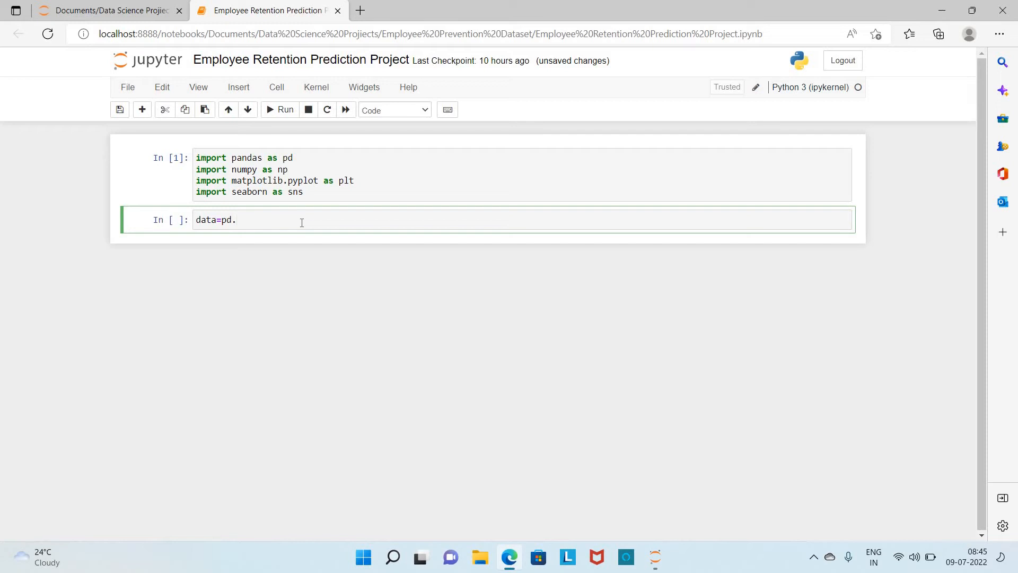
pyautogui.write('rea')
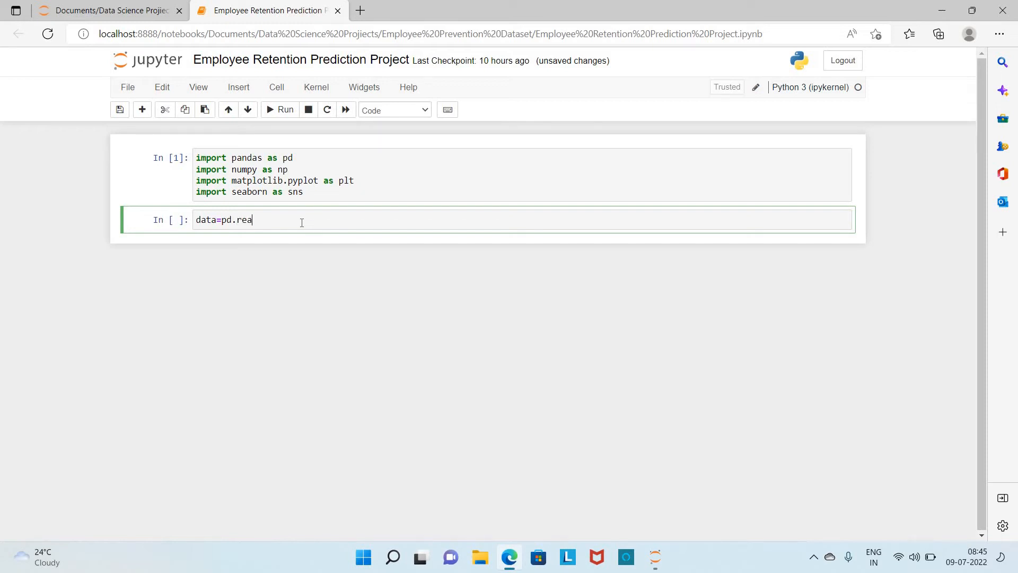
pyautogui.write('d_csv')
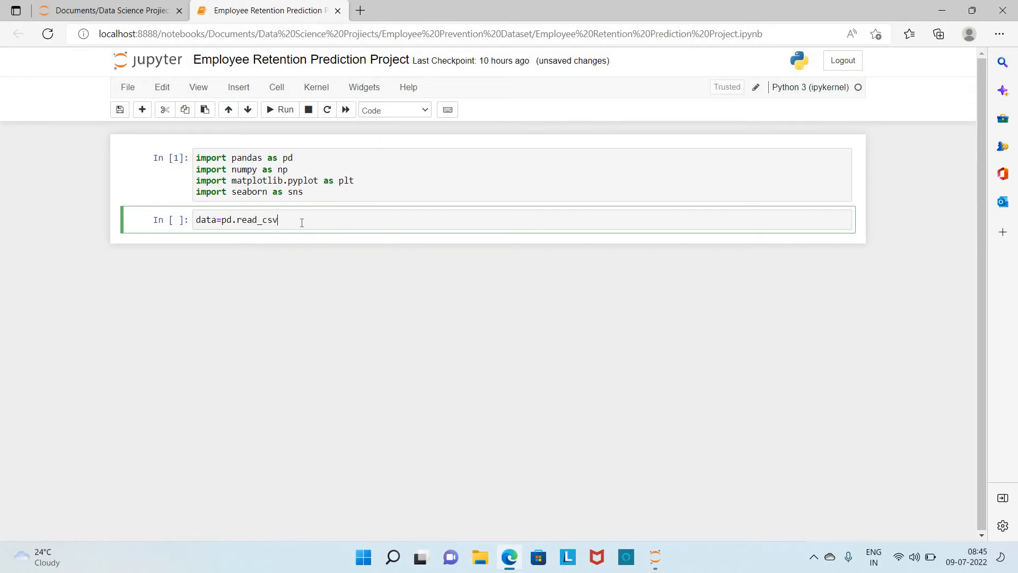
pyautogui.write("('')")
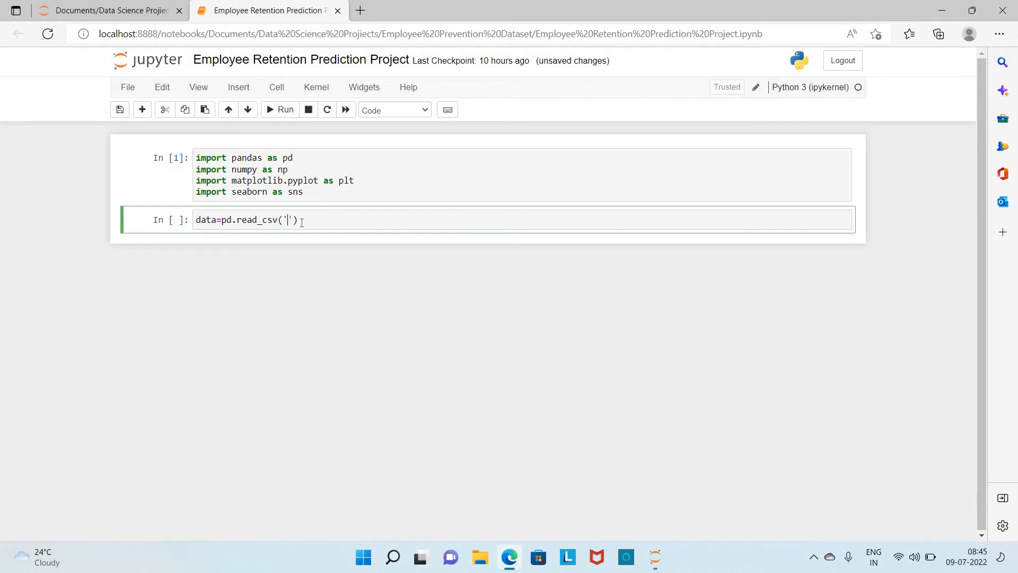
pyautogui.write('hr')
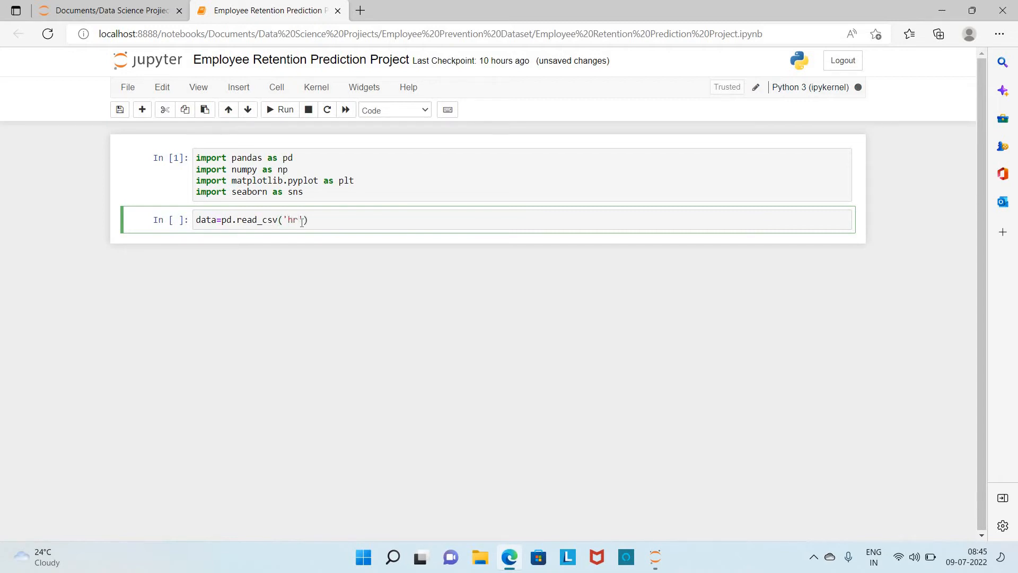
pyautogui.write('_data.csv')
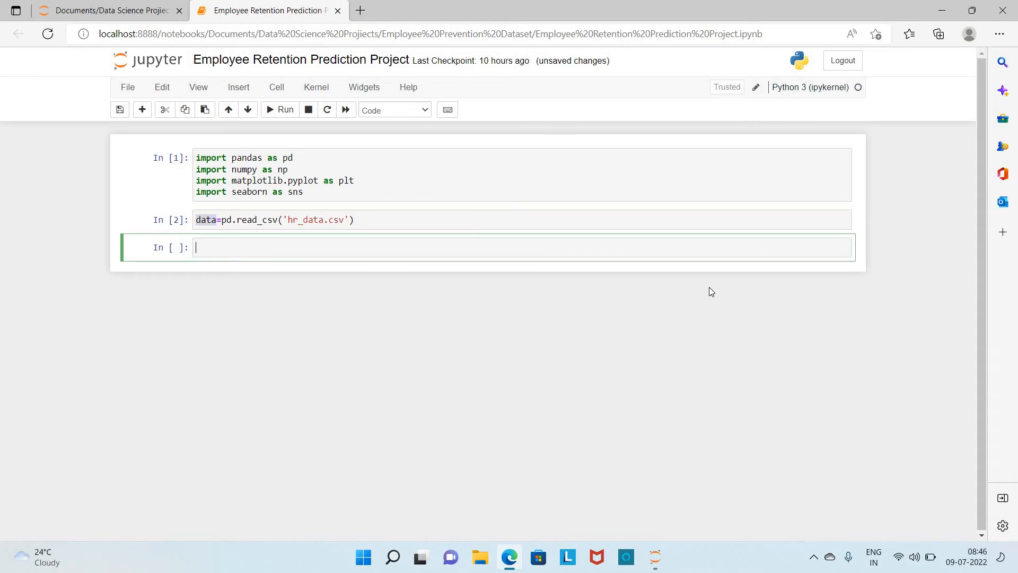
# - Run data.head() to display the first five rows of the HR dataset
pyautogui.write('data.')
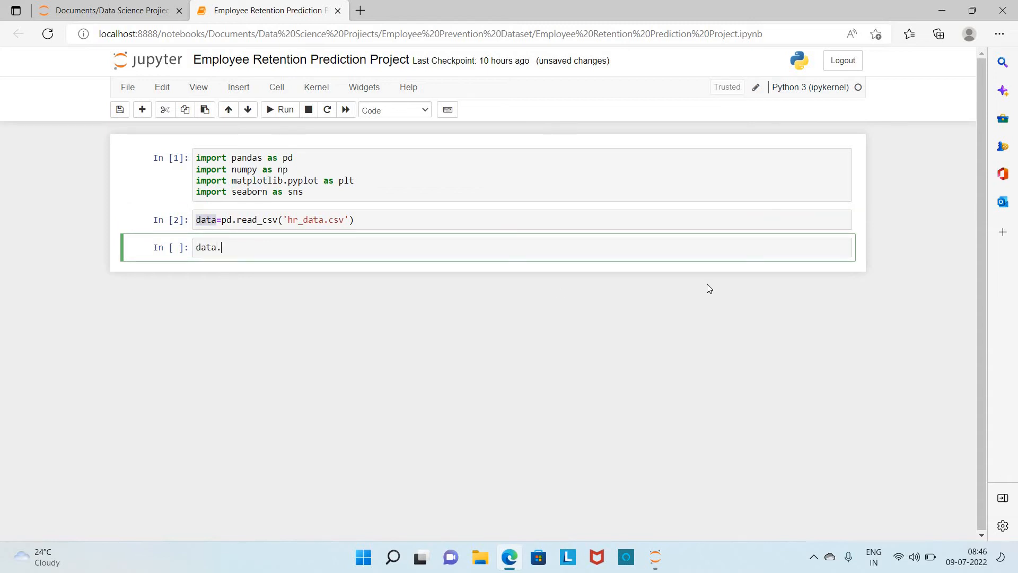
pyautogui.write('head()')
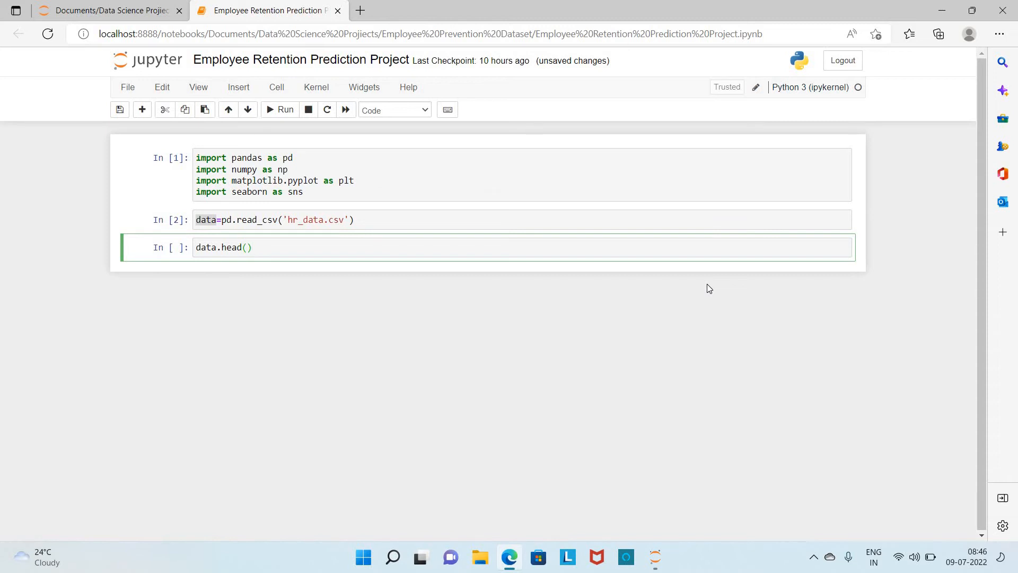
pyautogui.click(280, 109)
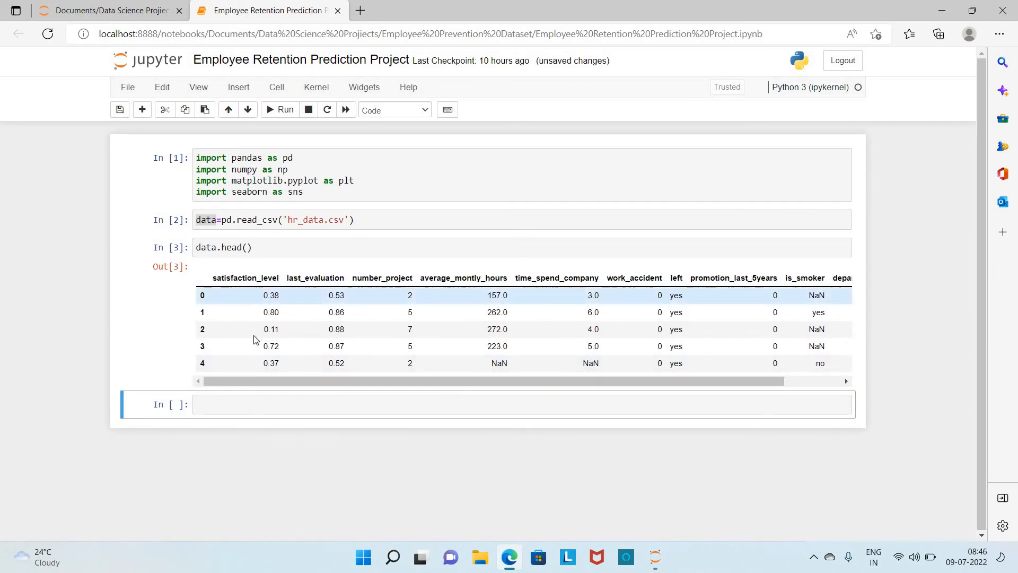
pyautogui.moveTo(289, 282)
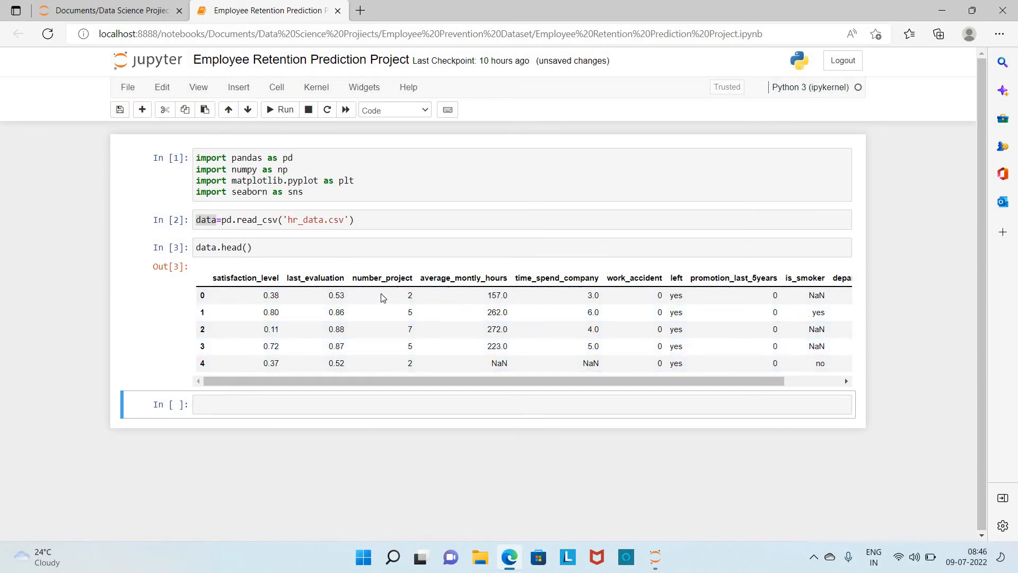
pyautogui.moveTo(447, 312)
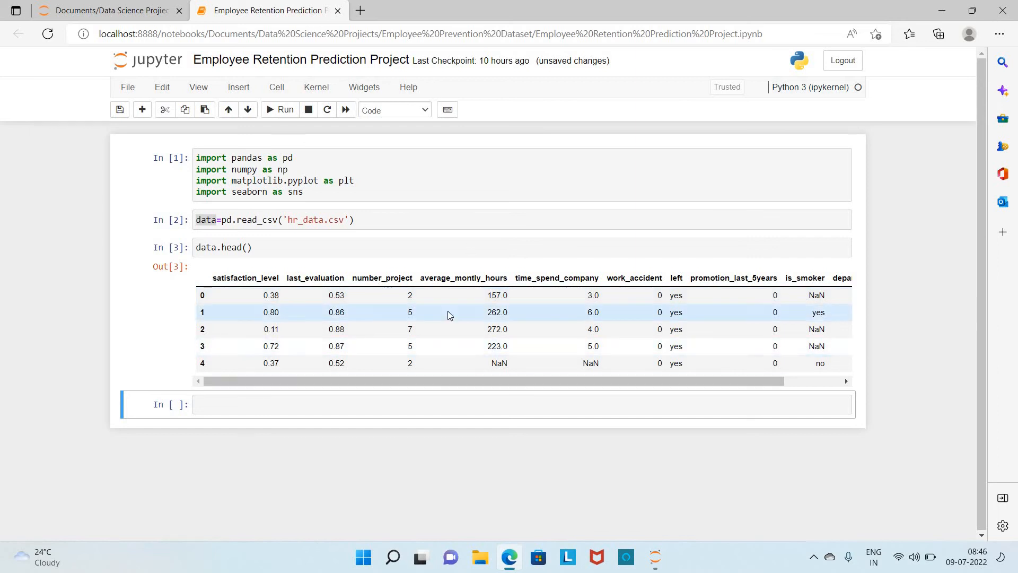
pyautogui.moveTo(484, 346)
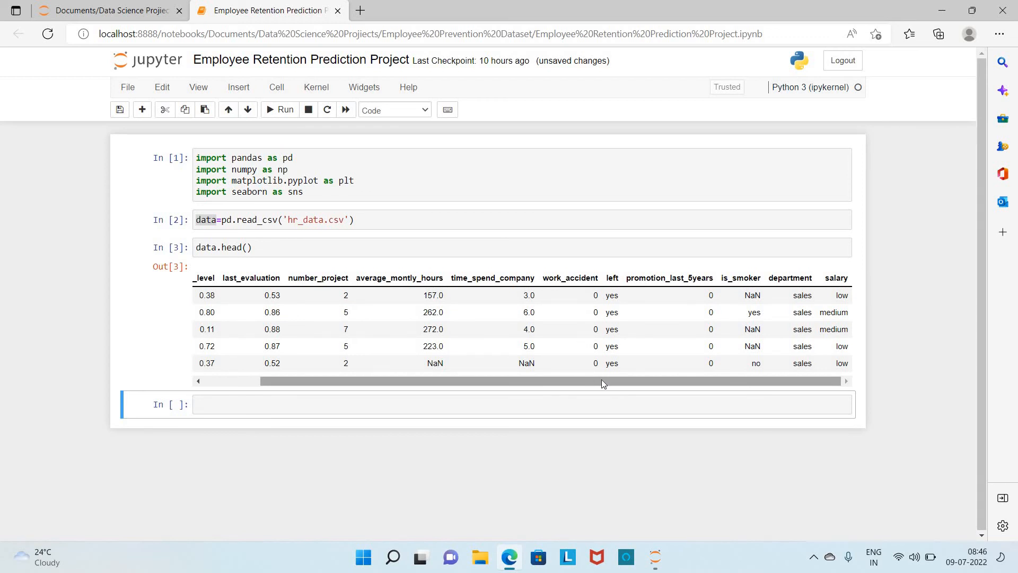
pyautogui.moveTo(614, 312)
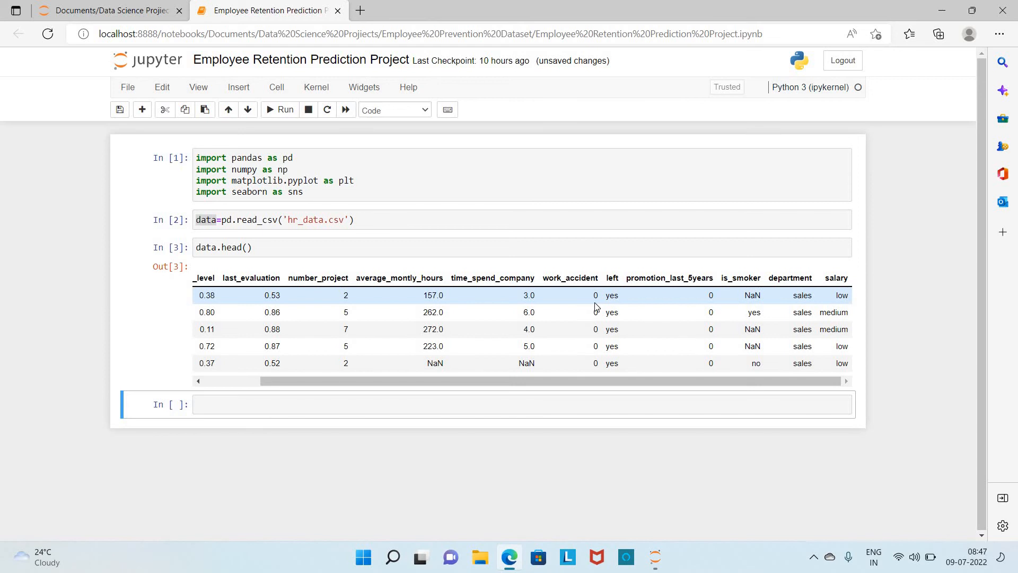
pyautogui.moveTo(698, 300)
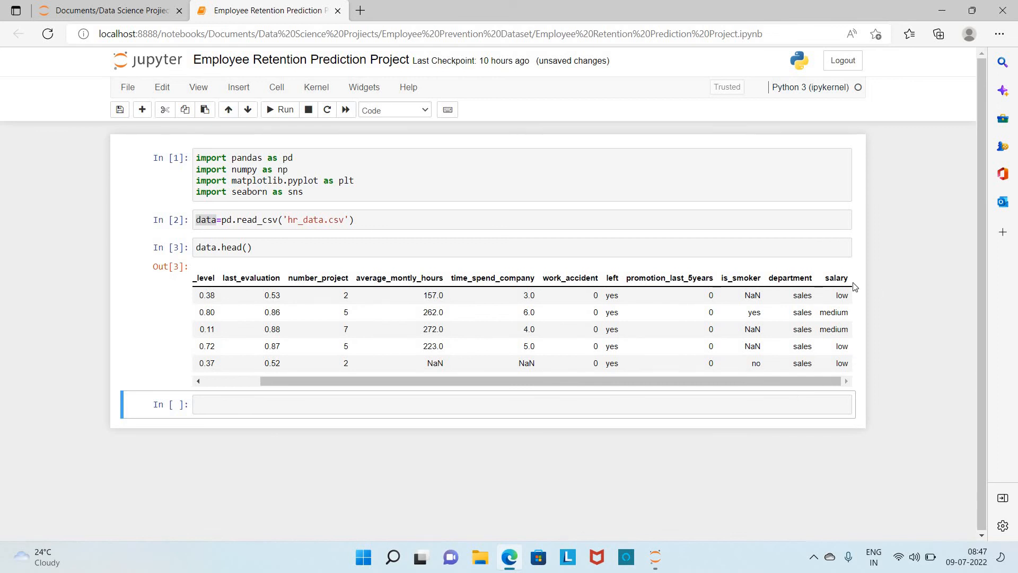
pyautogui.moveTo(849, 395)
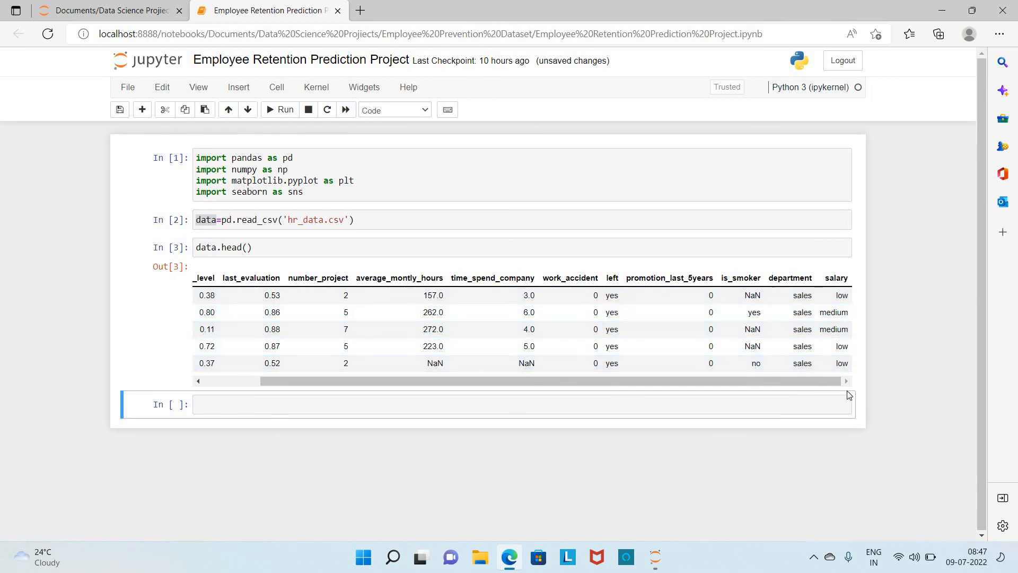